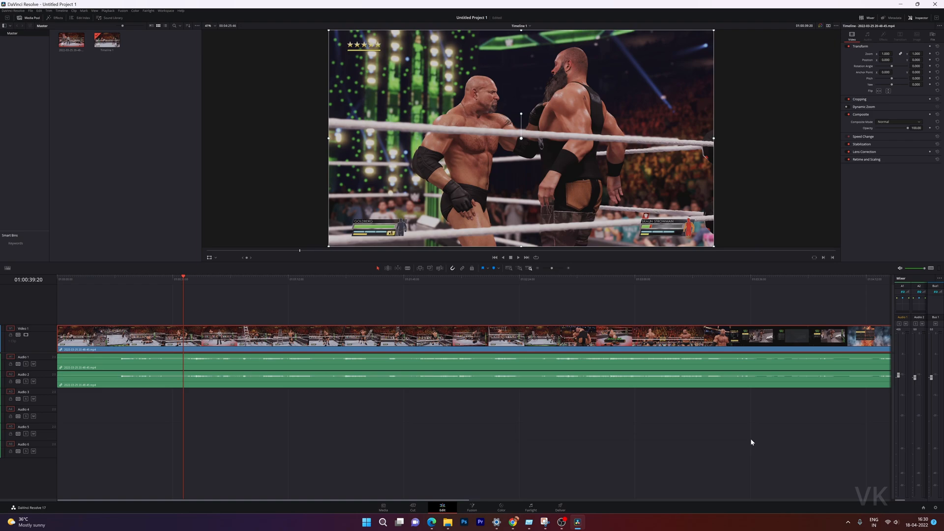
{"action": "mouse_move", "coordinate": [347, 433]}
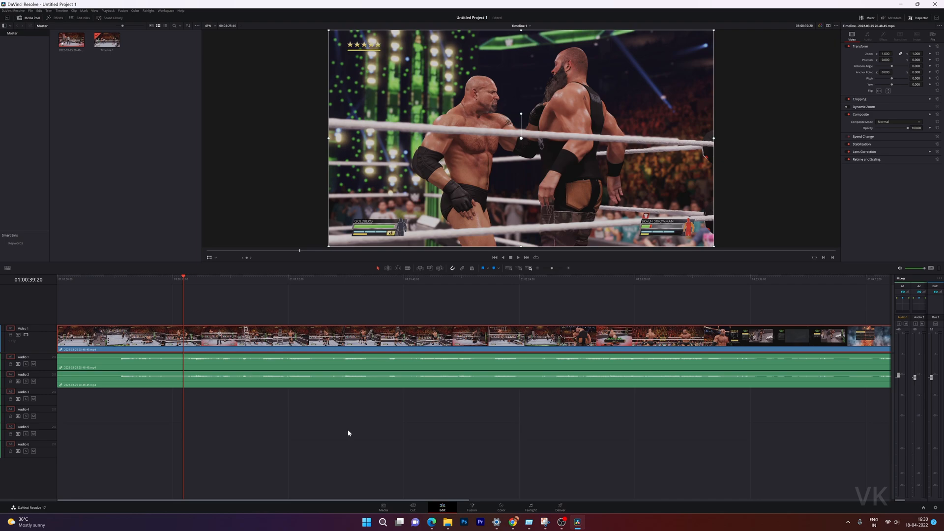
{"action": "mouse_move", "coordinate": [171, 312]}
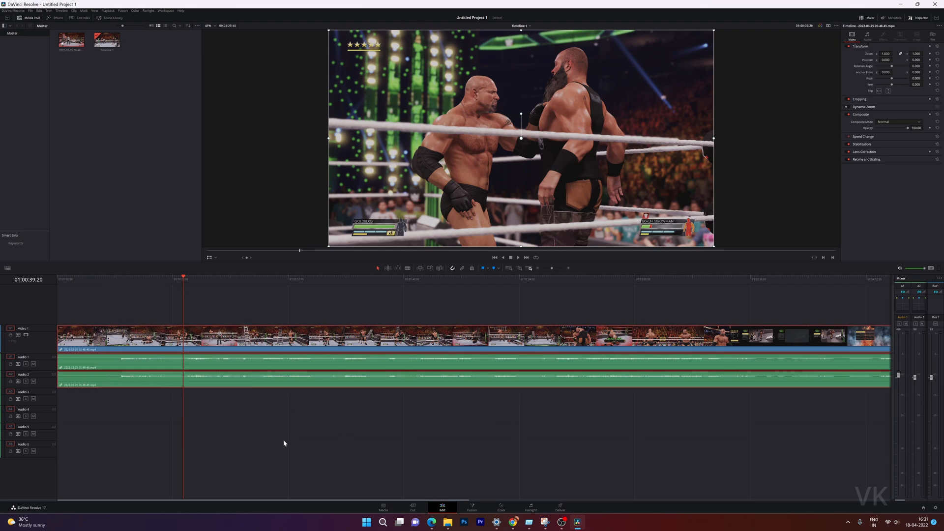
{"action": "mouse_move", "coordinate": [166, 244]}
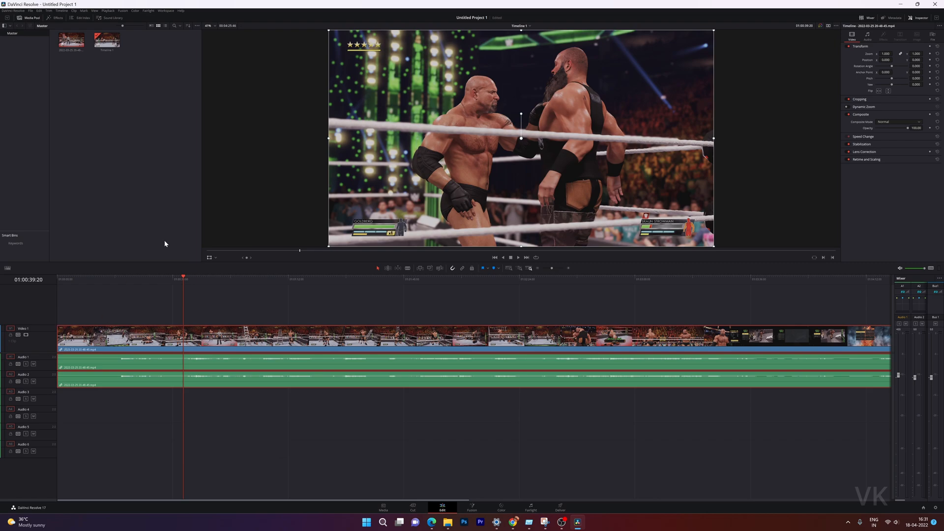
{"action": "mouse_move", "coordinate": [201, 322]}
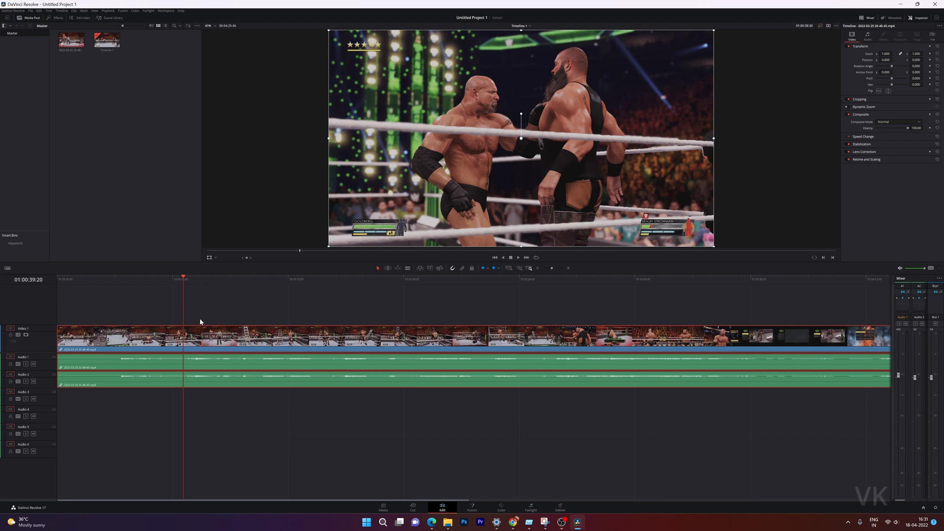
Set the timeline resolution to 1920 x 1080 HD in Project Settings and save
{"action": "left_click", "coordinate": [173, 279]}
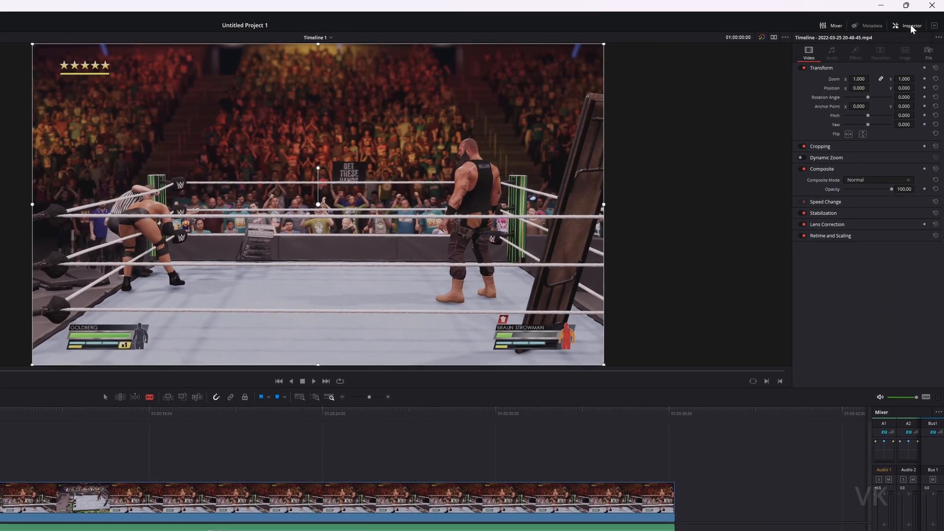
{"action": "left_click", "coordinate": [928, 53]}
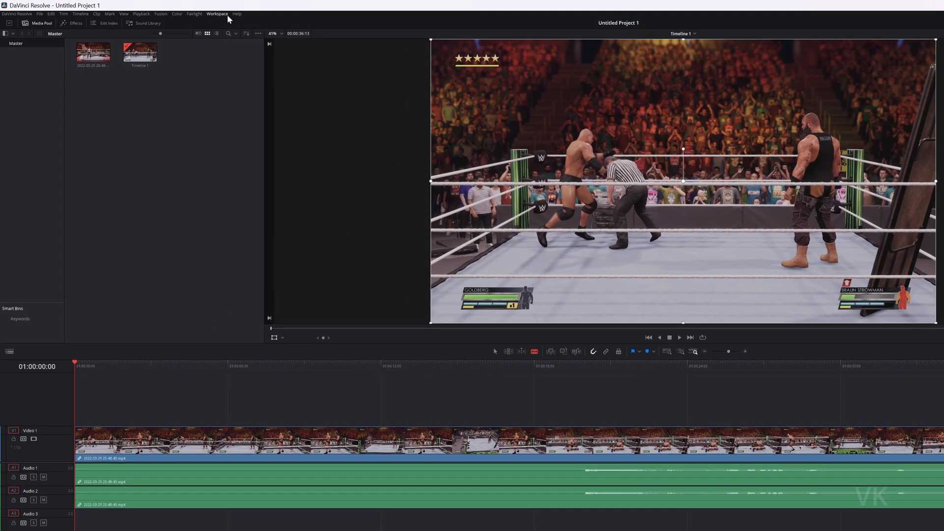
{"action": "left_click", "coordinate": [38, 13]}
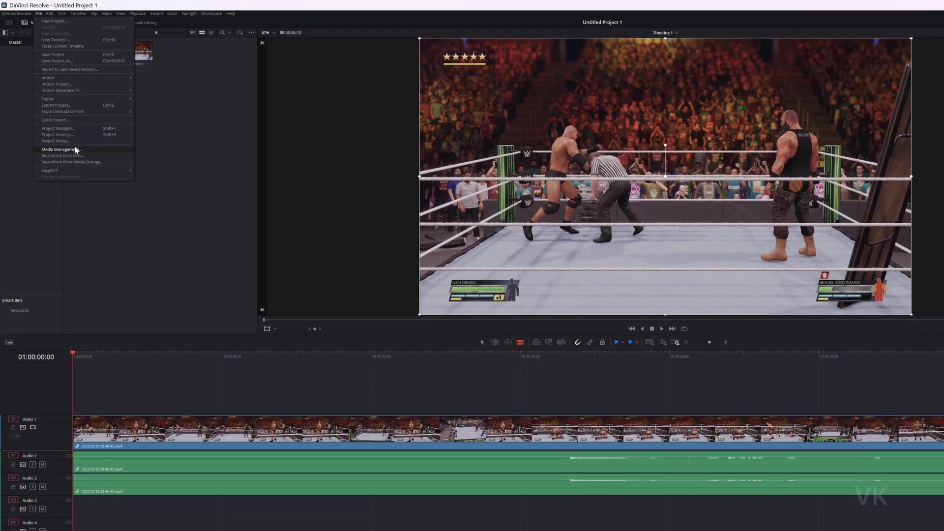
{"action": "left_click", "coordinate": [56, 135]}
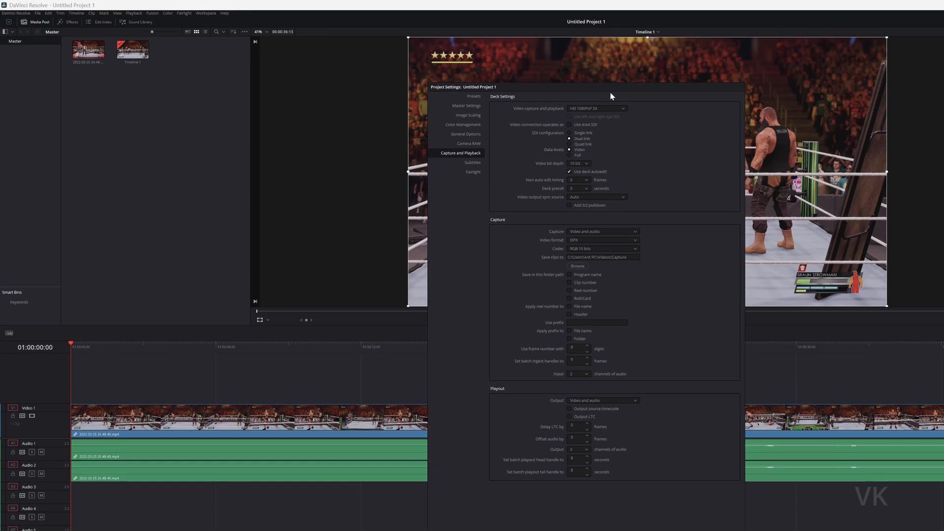
{"action": "left_click", "coordinate": [178, 77]}
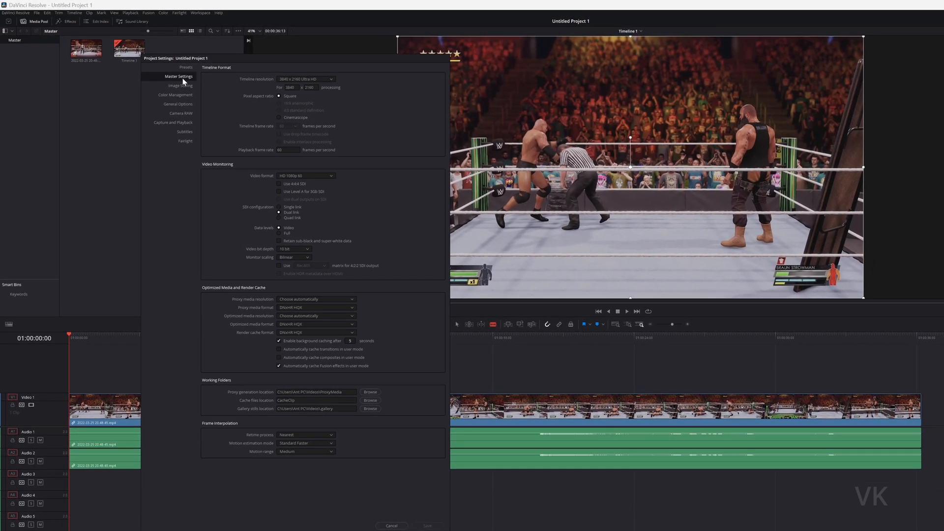
{"action": "mouse_move", "coordinate": [279, 85]}
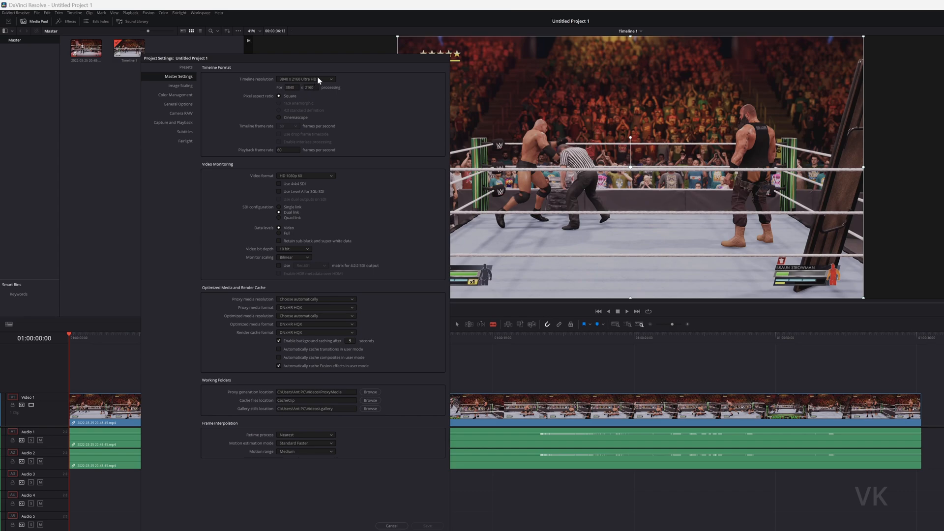
{"action": "mouse_move", "coordinate": [317, 80]}
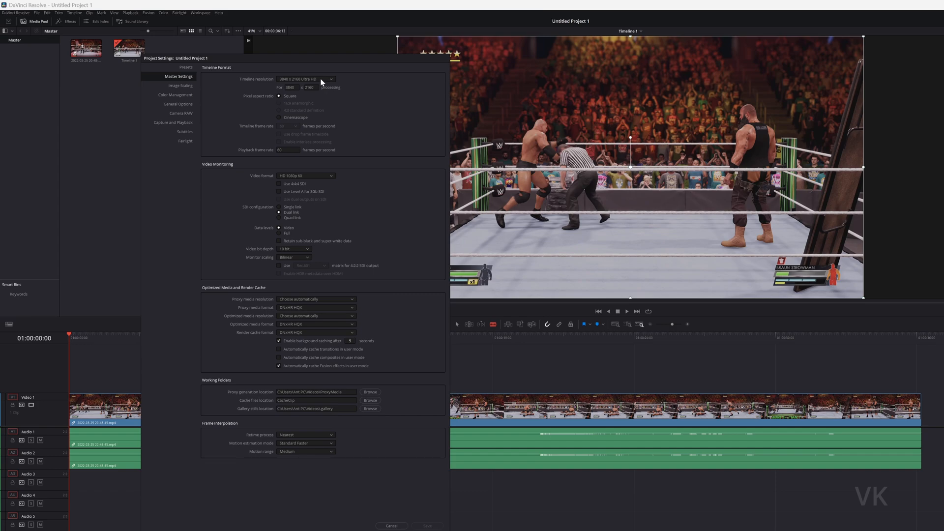
{"action": "left_click", "coordinate": [330, 79]}
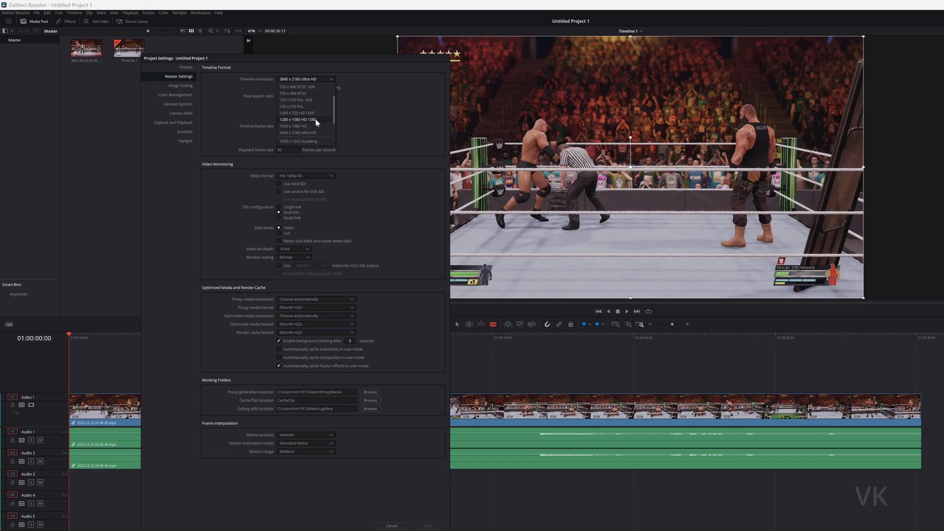
{"action": "left_click", "coordinate": [297, 126]}
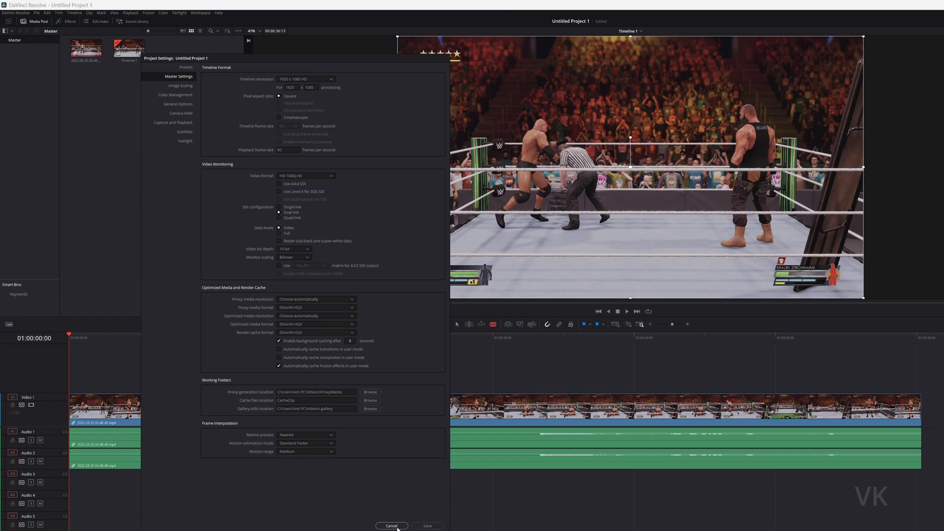
{"action": "left_click", "coordinate": [391, 526]}
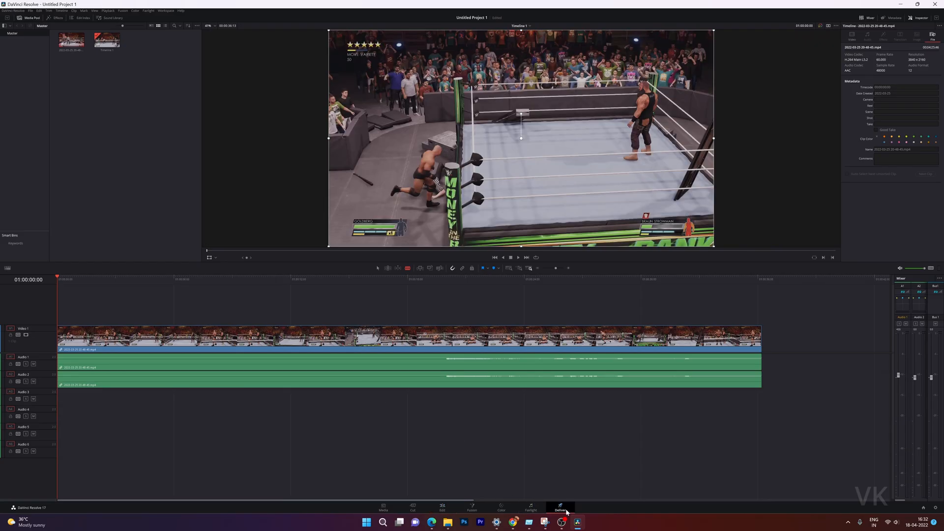
Apply the YouTube 1080p preset on the Deliver page and scroll through other render presets
{"action": "left_click", "coordinate": [560, 510]}
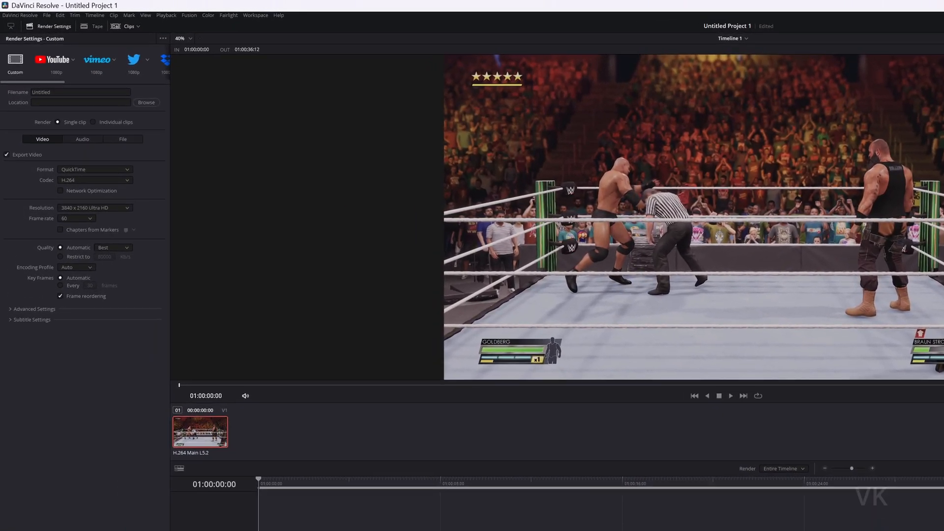
{"action": "left_click", "coordinate": [343, 20]}
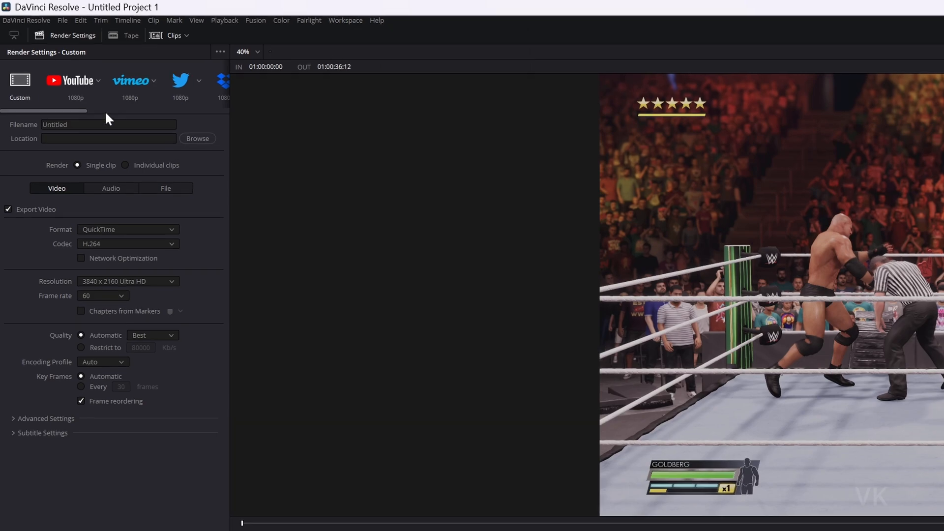
{"action": "mouse_move", "coordinate": [67, 107]}
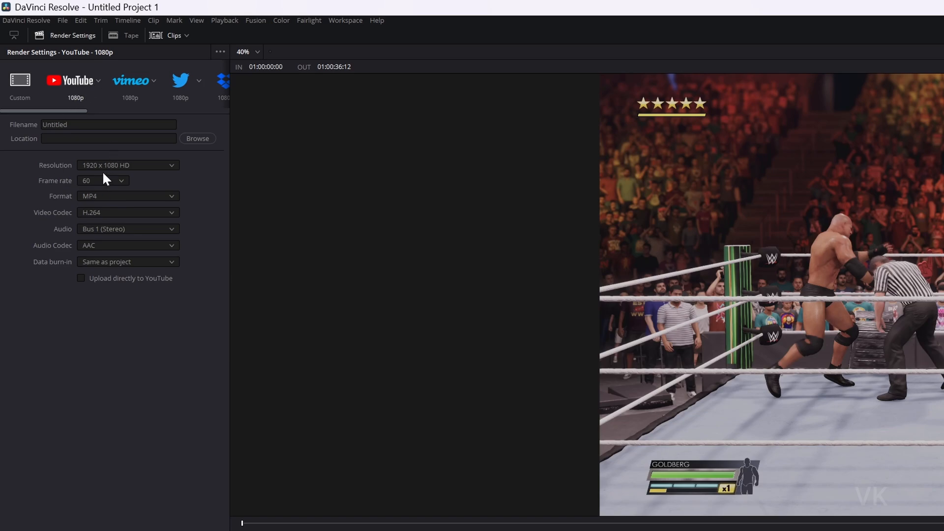
{"action": "mouse_move", "coordinate": [128, 174]}
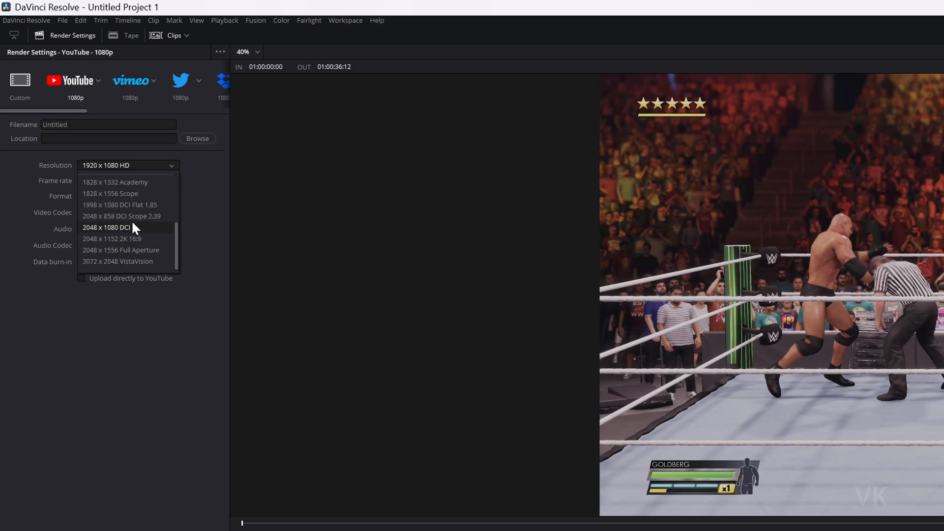
{"action": "left_click", "coordinate": [153, 81]}
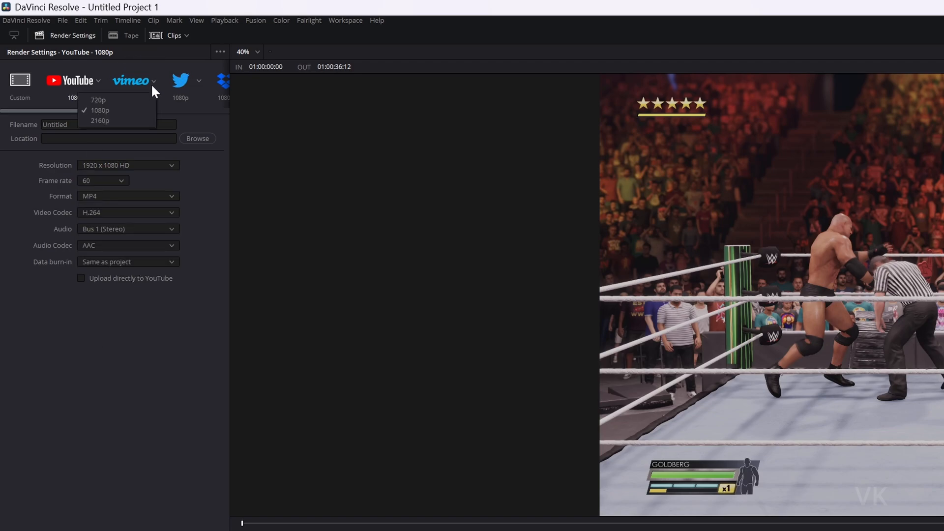
{"action": "mouse_move", "coordinate": [201, 88]}
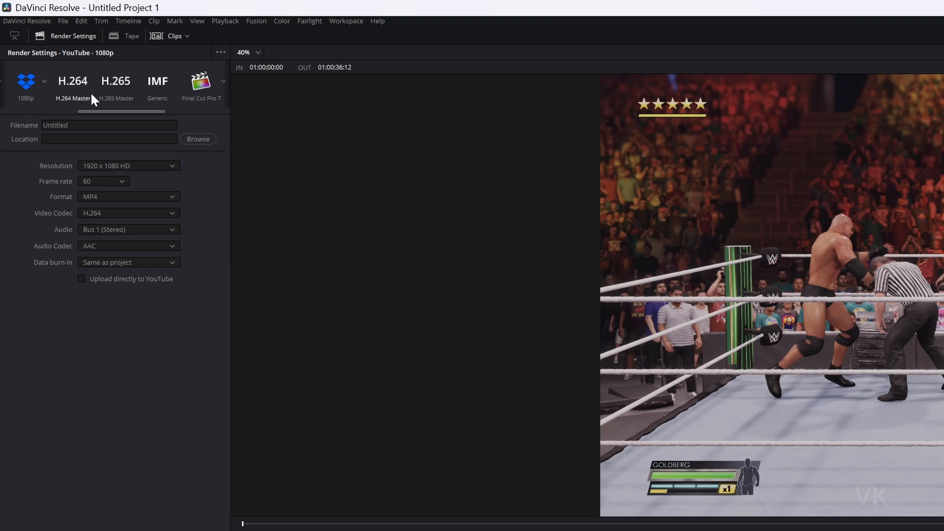
{"action": "mouse_move", "coordinate": [143, 106]}
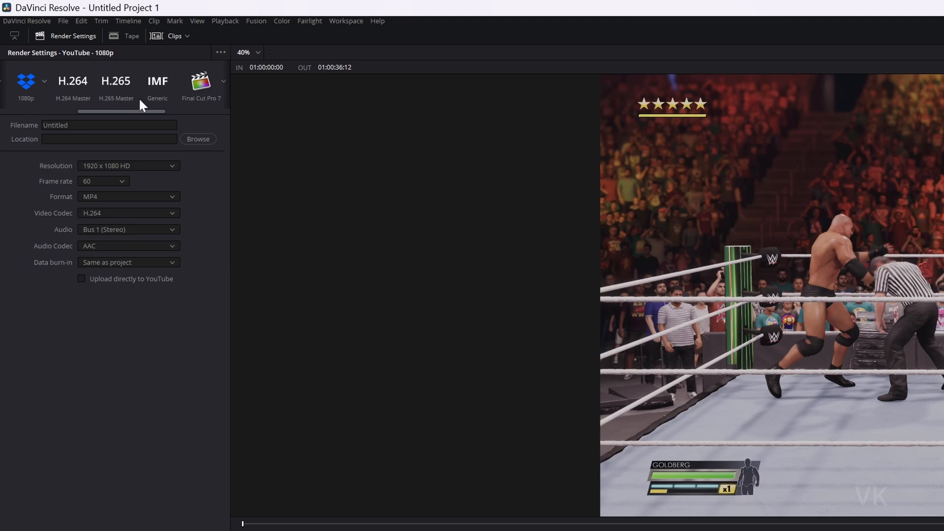
{"action": "scroll", "scroll_direction": "right", "scroll_amount": 3}
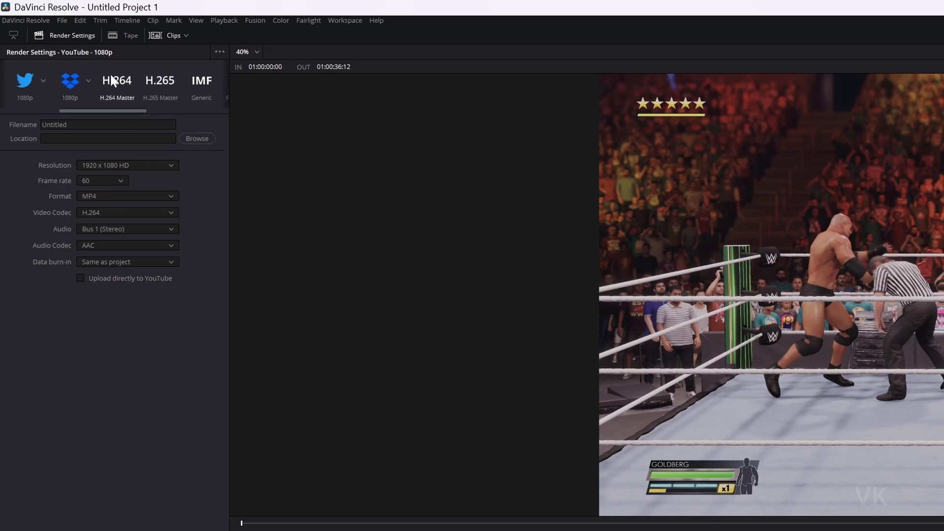
Load the H.264 Master preset with 1920 x 1080 HD output resolution
{"action": "left_click", "coordinate": [118, 84]}
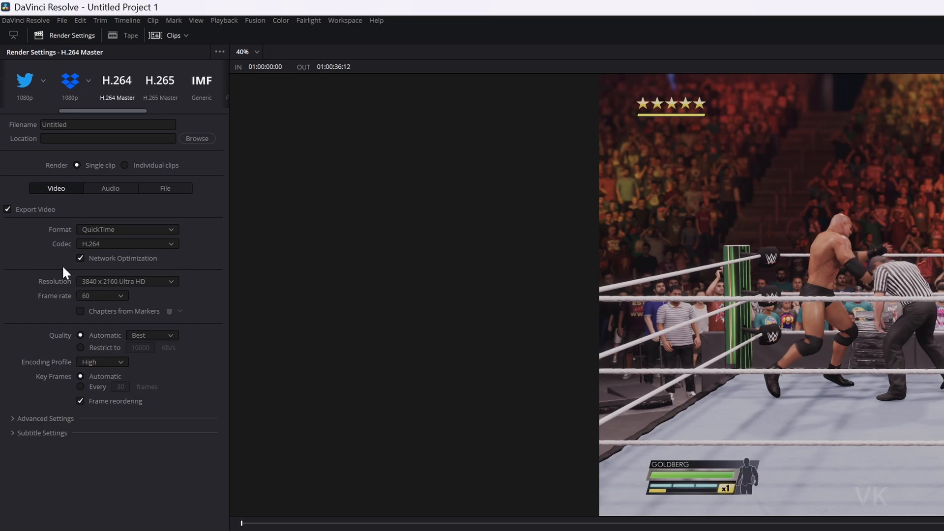
{"action": "left_click", "coordinate": [61, 20]}
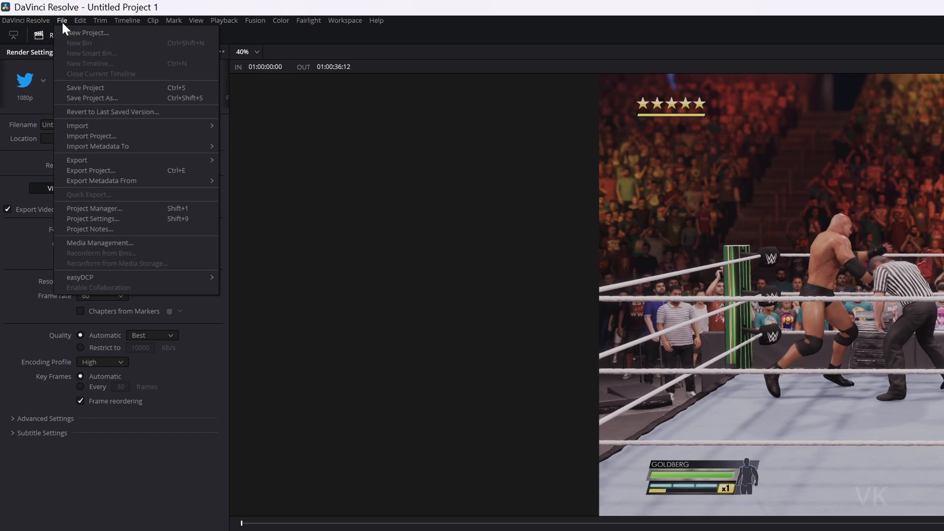
{"action": "left_click", "coordinate": [93, 218]}
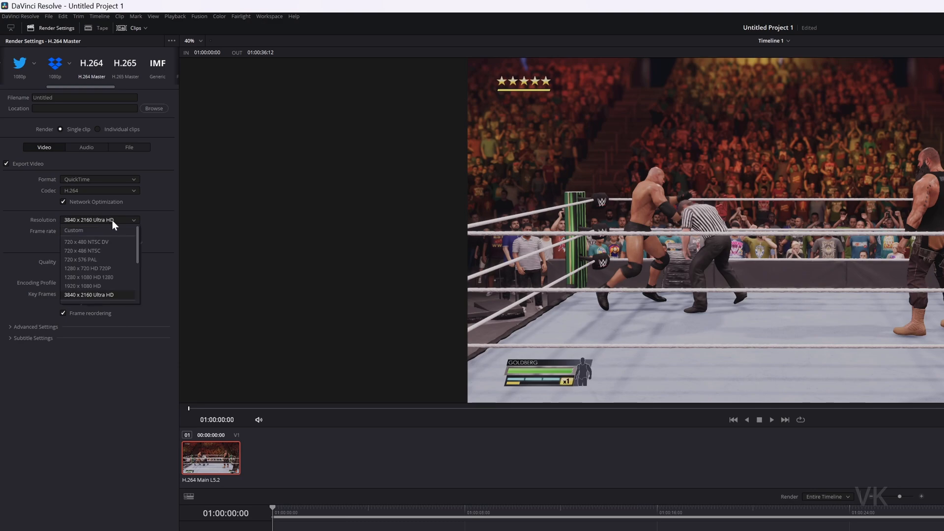
{"action": "mouse_move", "coordinate": [88, 285]}
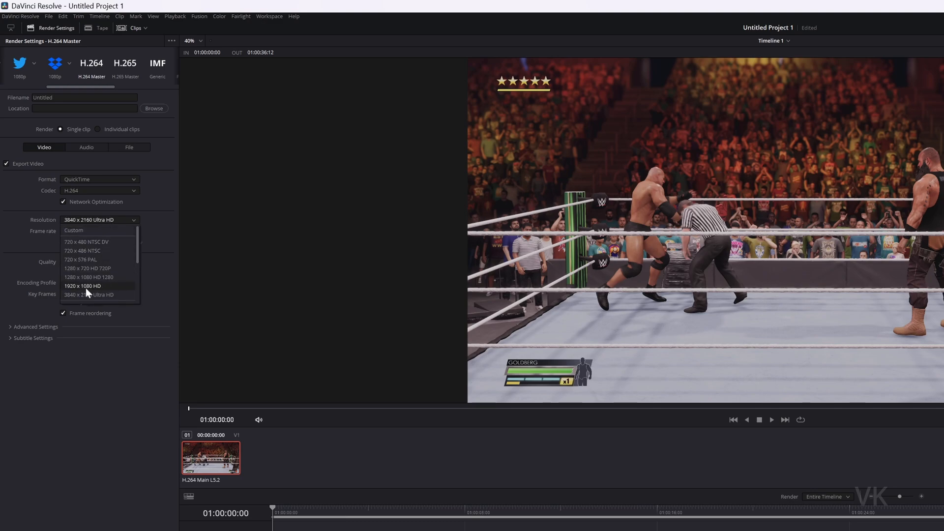
{"action": "left_click", "coordinate": [83, 285]}
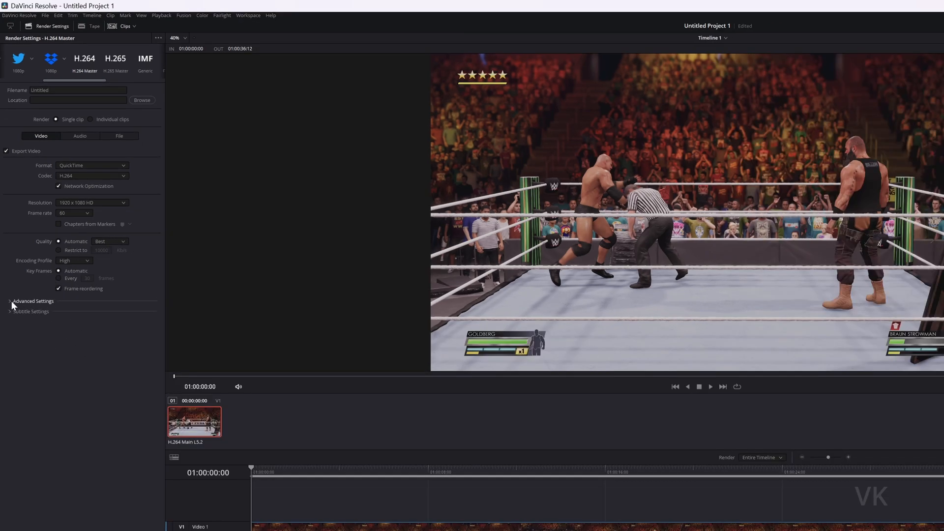
Switch the container format to MP4 in Advanced Settings, keeping 1920 x 1080 HD
{"action": "left_click", "coordinate": [33, 301]}
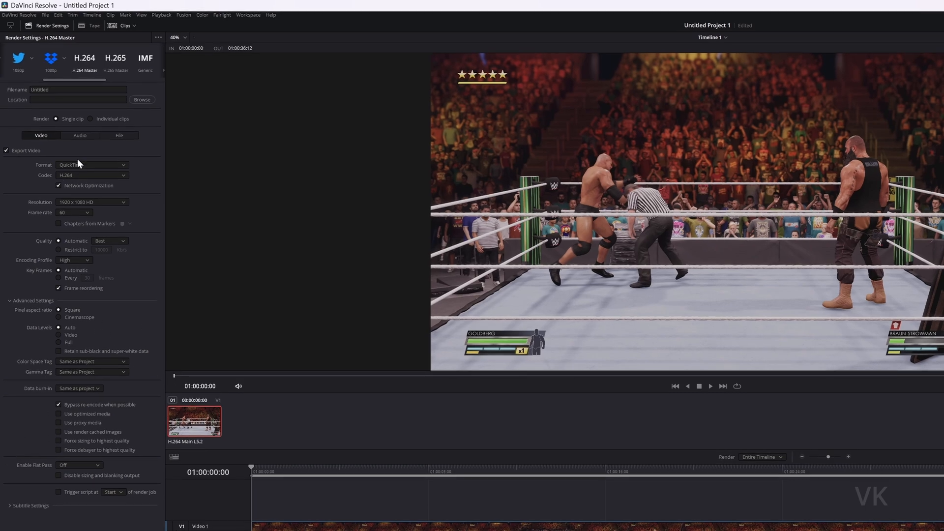
{"action": "mouse_move", "coordinate": [77, 171]}
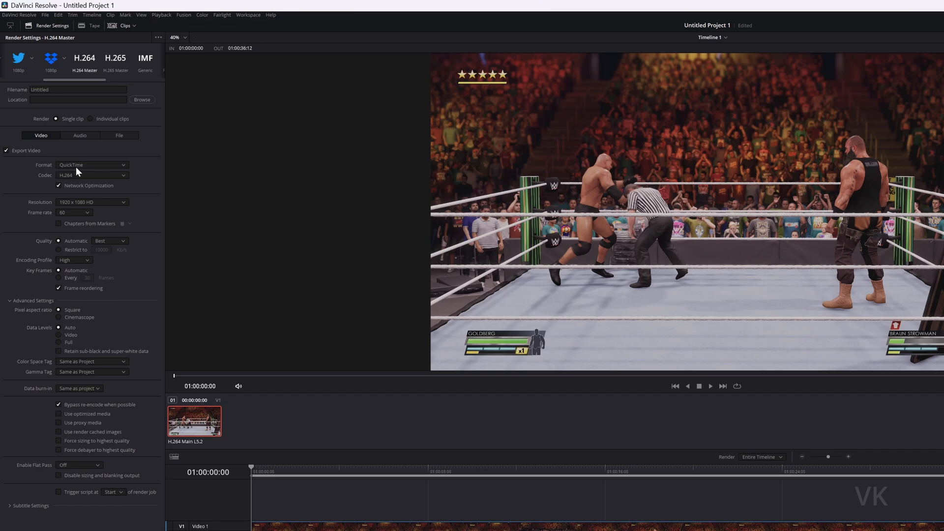
{"action": "left_click", "coordinate": [92, 165]}
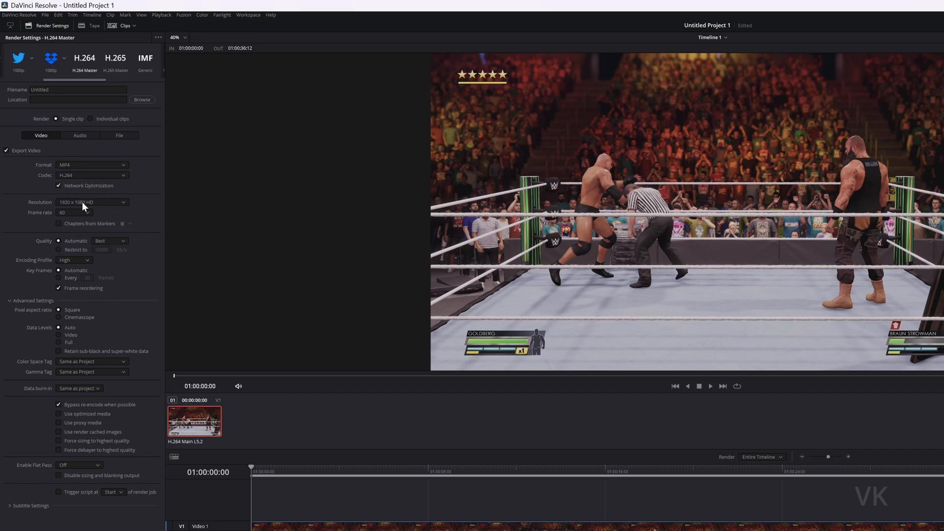
{"action": "left_click", "coordinate": [91, 202]}
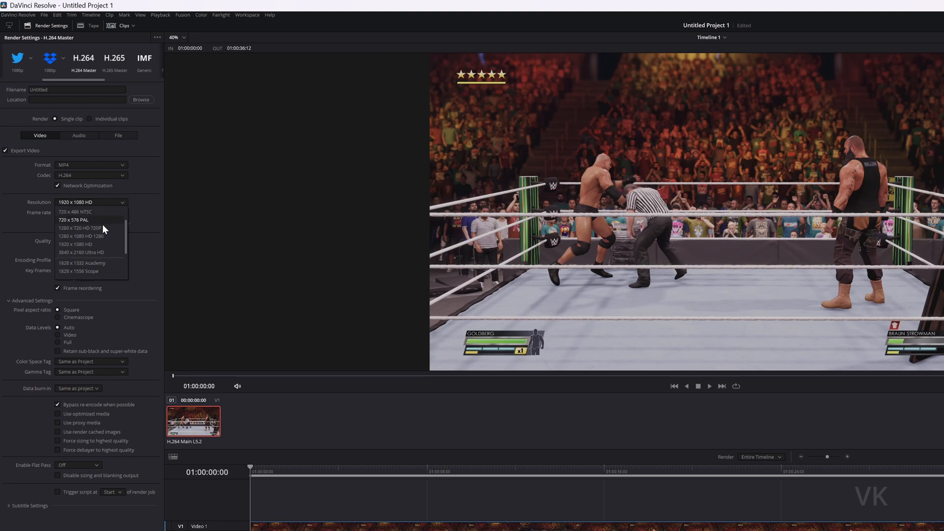
{"action": "left_click", "coordinate": [76, 244]}
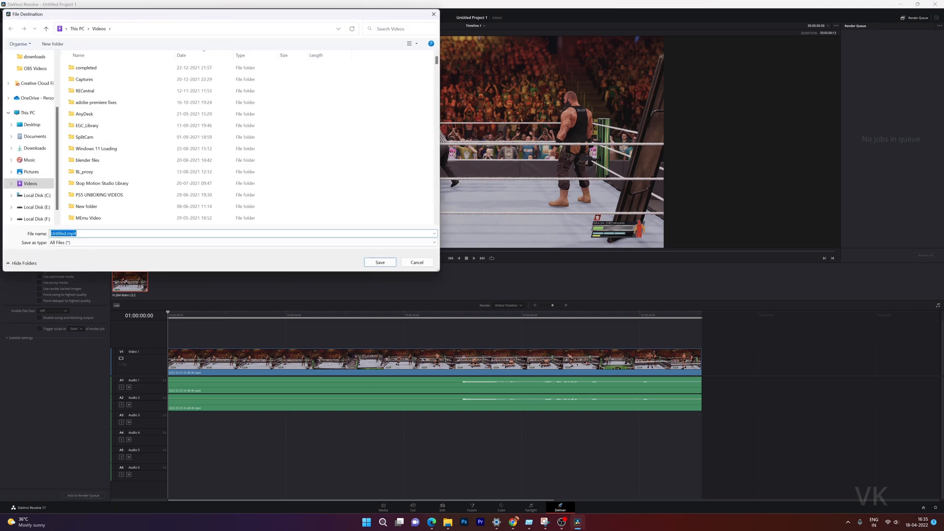
Save the output as davinciresolveexportvideo in the Desktop folder
{"action": "type", "text": "davinciresolveexportvideo"}
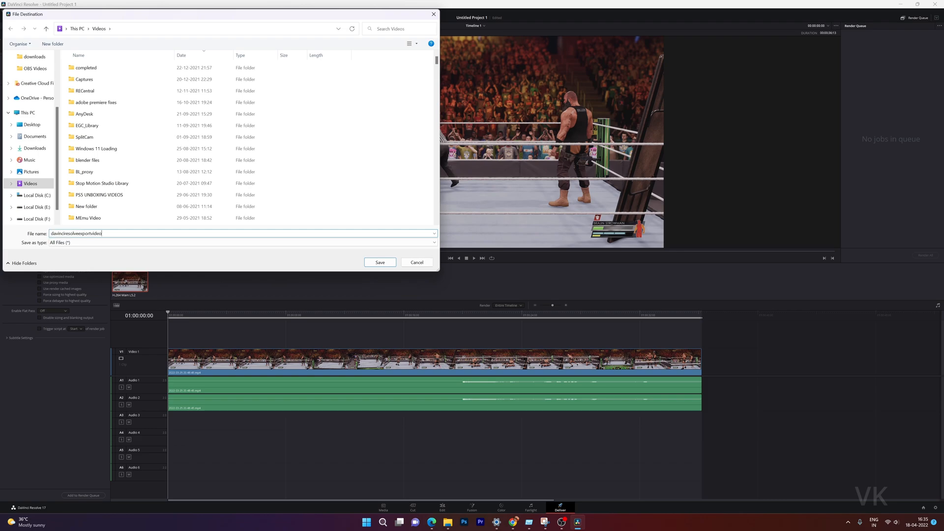
{"action": "left_click", "coordinate": [86, 125]}
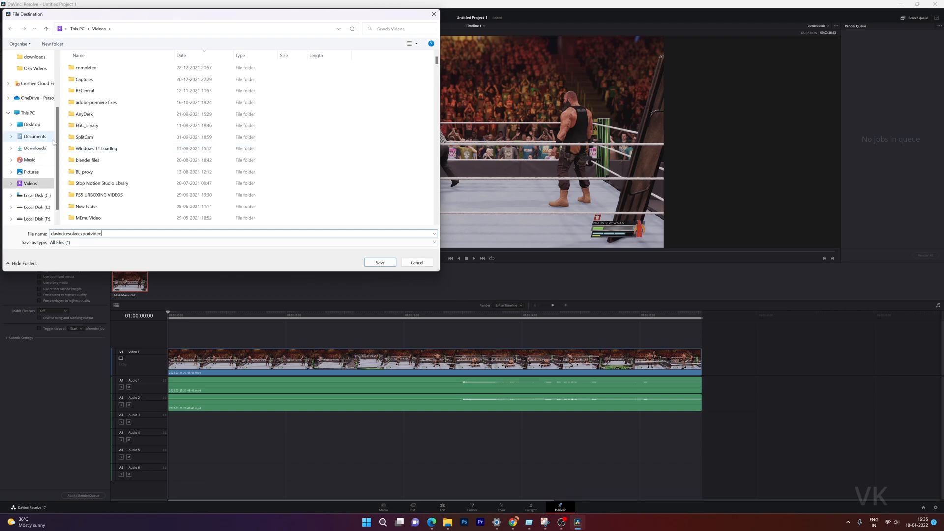
{"action": "left_click", "coordinate": [30, 124]}
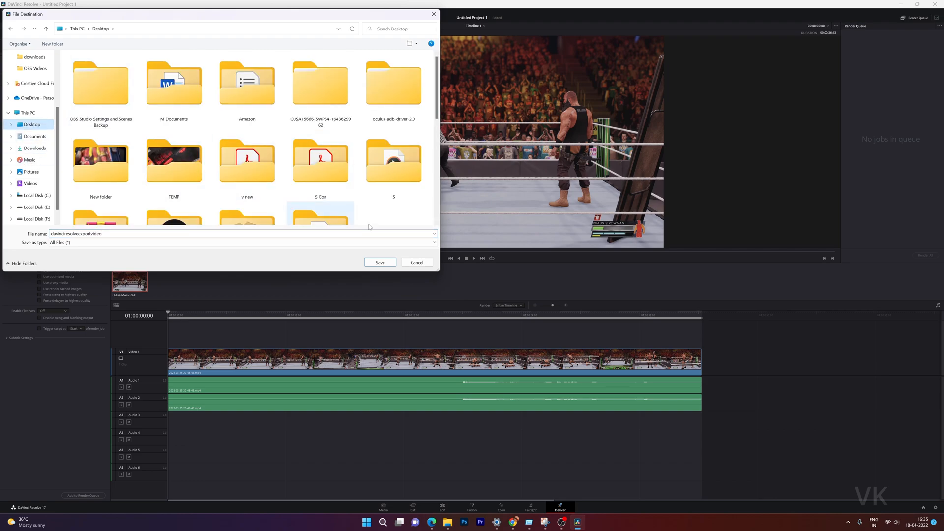
{"action": "left_click", "coordinate": [379, 262]}
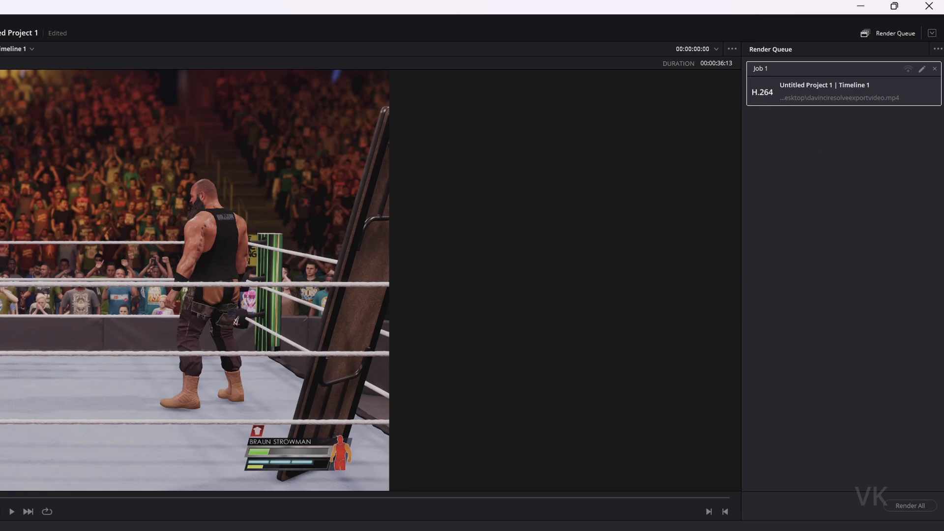
{"action": "mouse_move", "coordinate": [923, 517]}
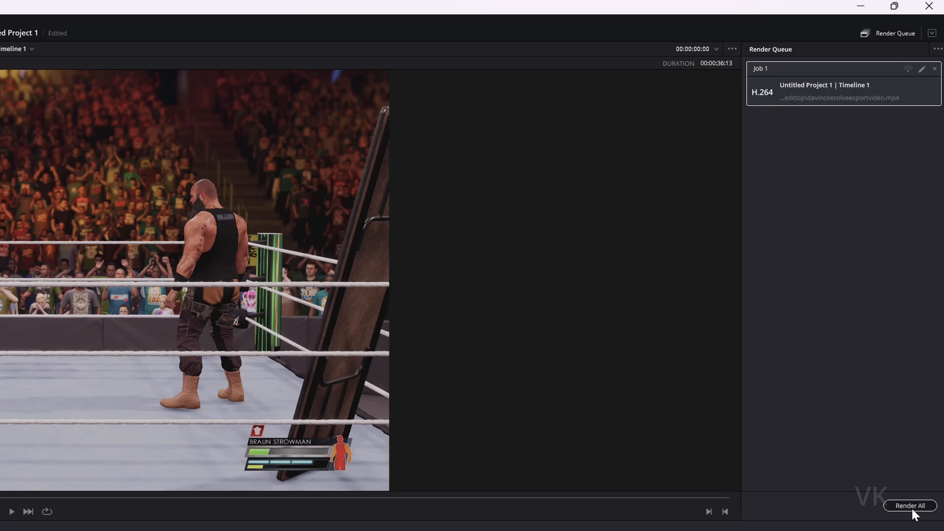
Render the queued davinciresolveexportvideo.mp4 job with Render All
{"action": "left_click", "coordinate": [910, 506]}
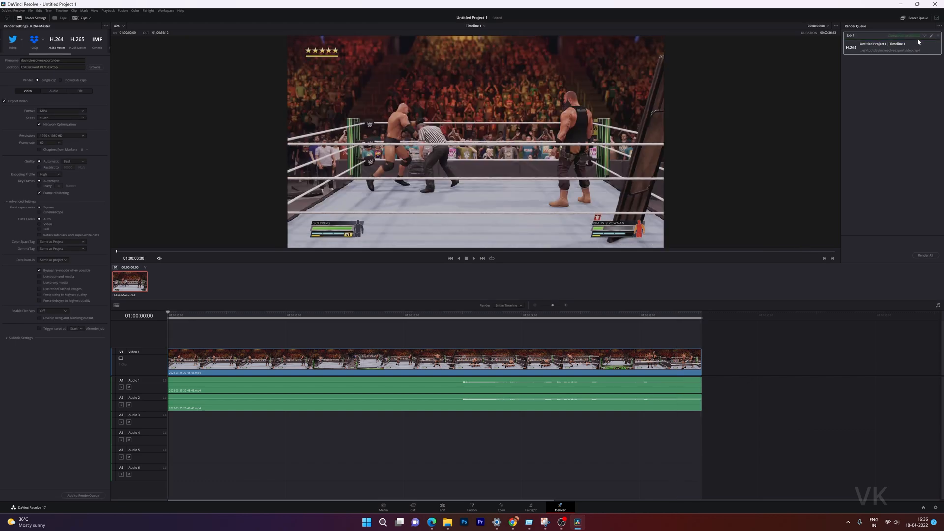
{"action": "mouse_move", "coordinate": [900, 45]}
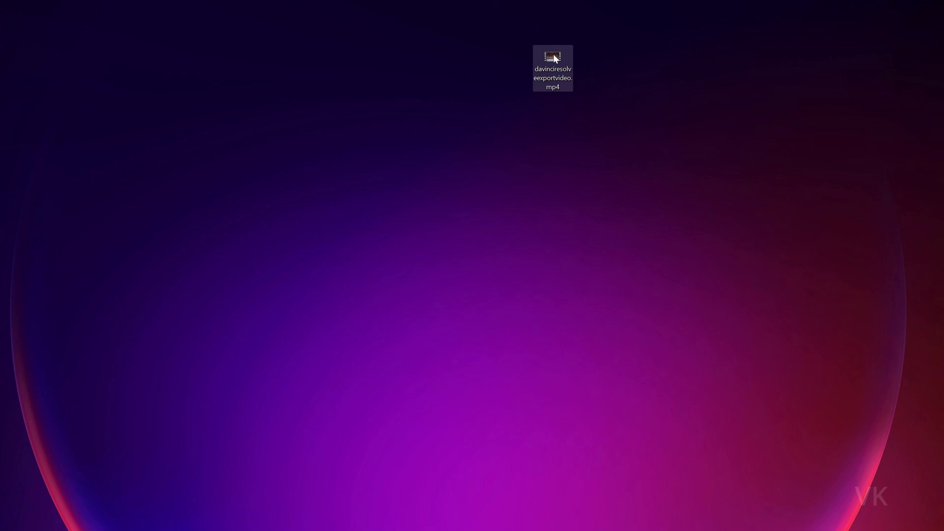
Open davinciresolveexportvideo.mp4 from the desktop for playback in Media Player
{"action": "double_click", "coordinate": [552, 57]}
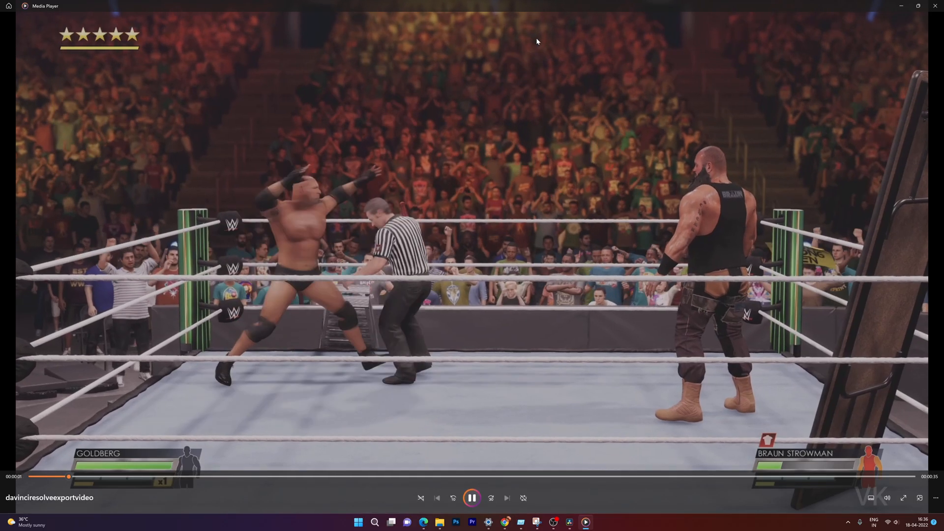